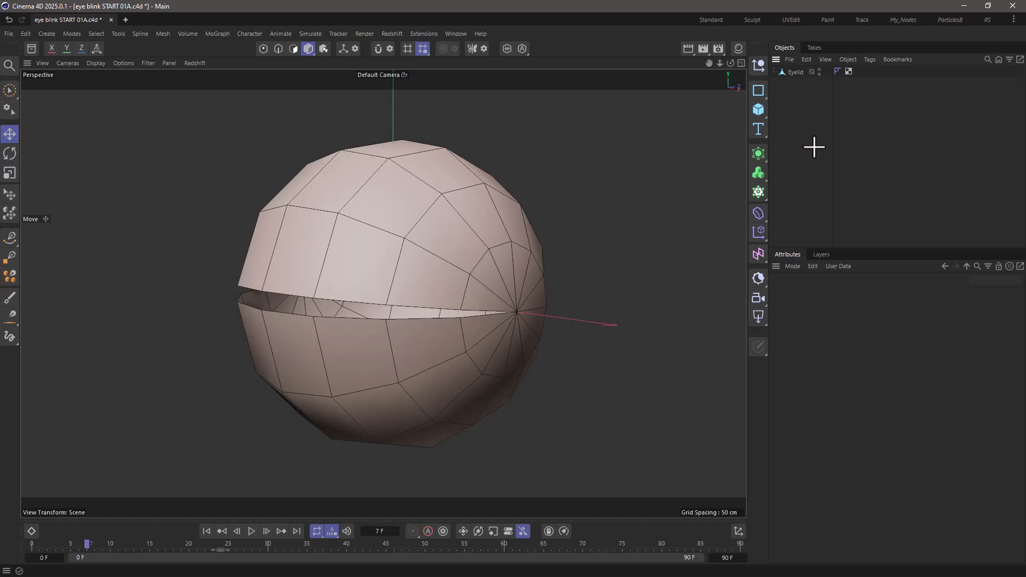
pyautogui.moveTo(570, 348)
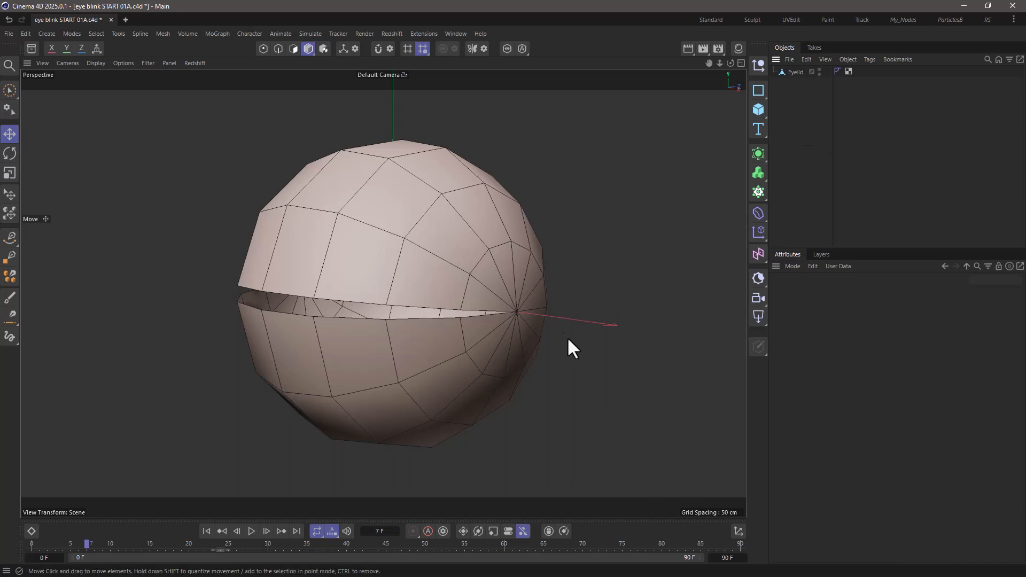
# Add a Pose Morph tag to the Eyelid object with Points mixing and start renaming Pose.0.
pyautogui.rightClick(796, 71)
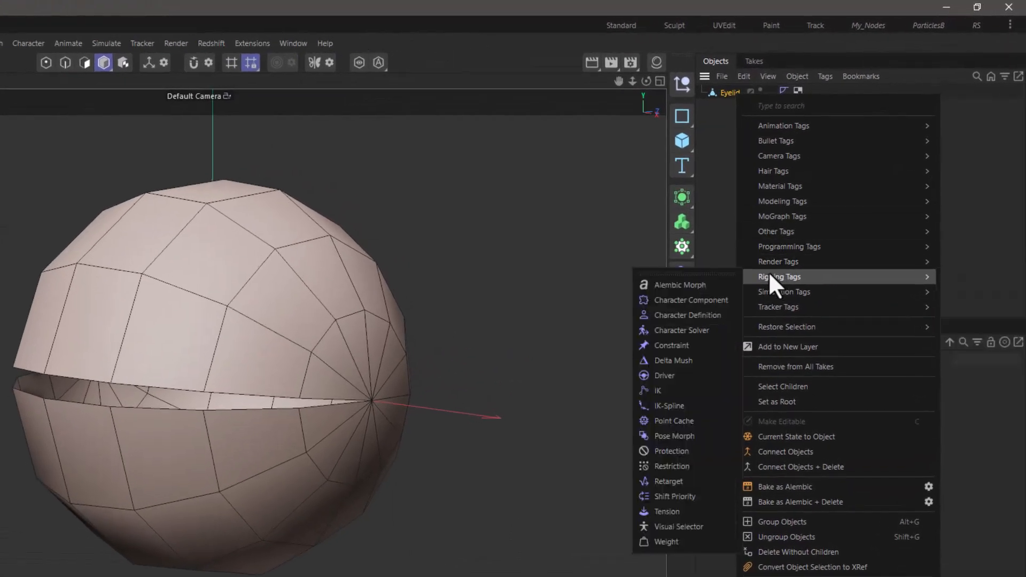
pyautogui.click(672, 436)
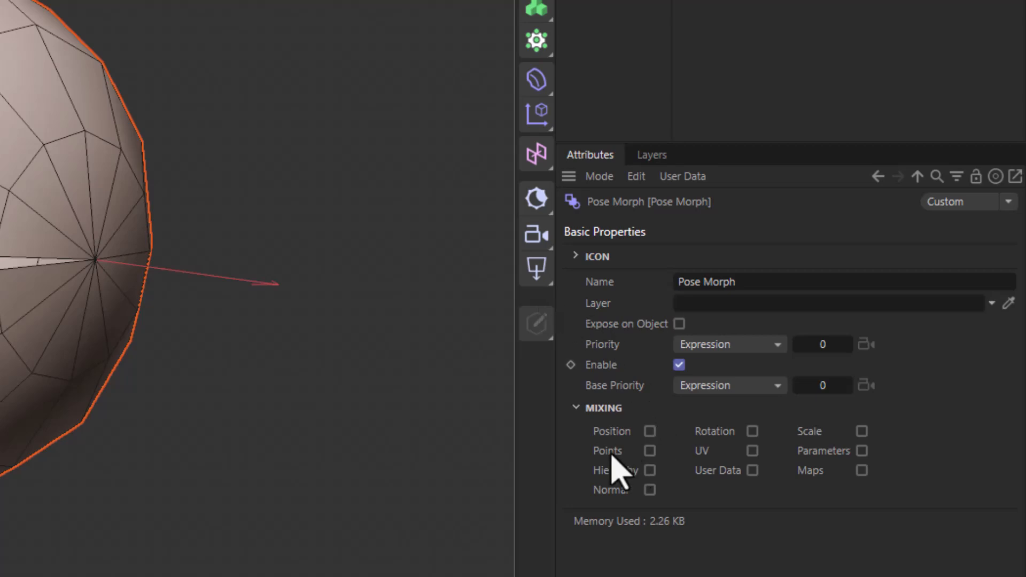
pyautogui.click(626, 225)
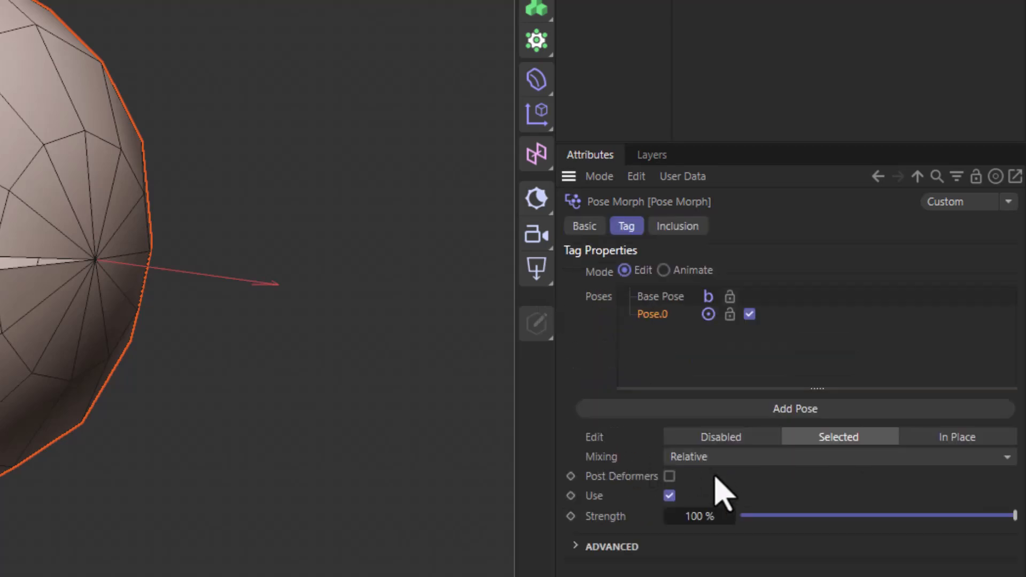
pyautogui.moveTo(667, 333)
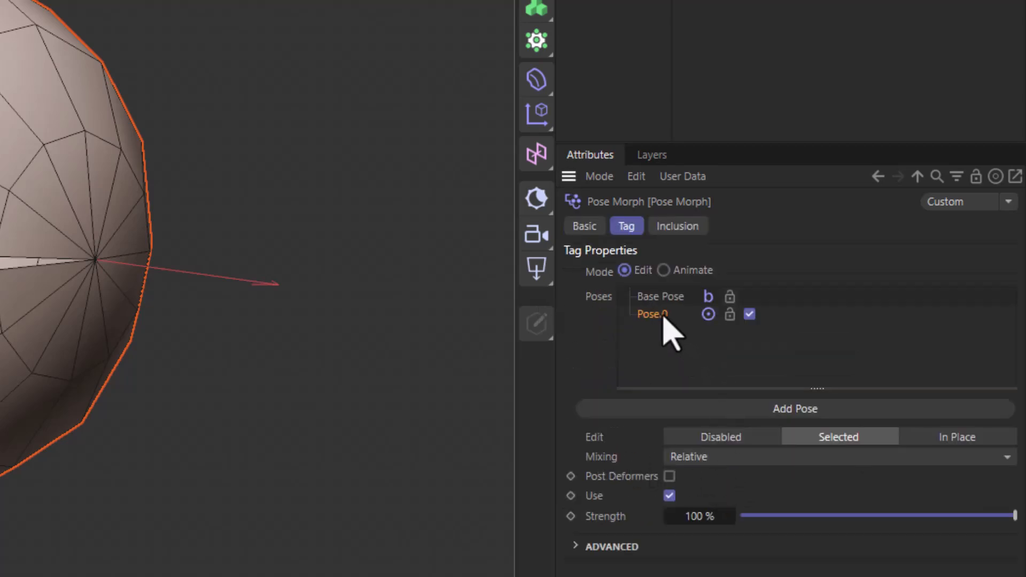
pyautogui.moveTo(688, 320)
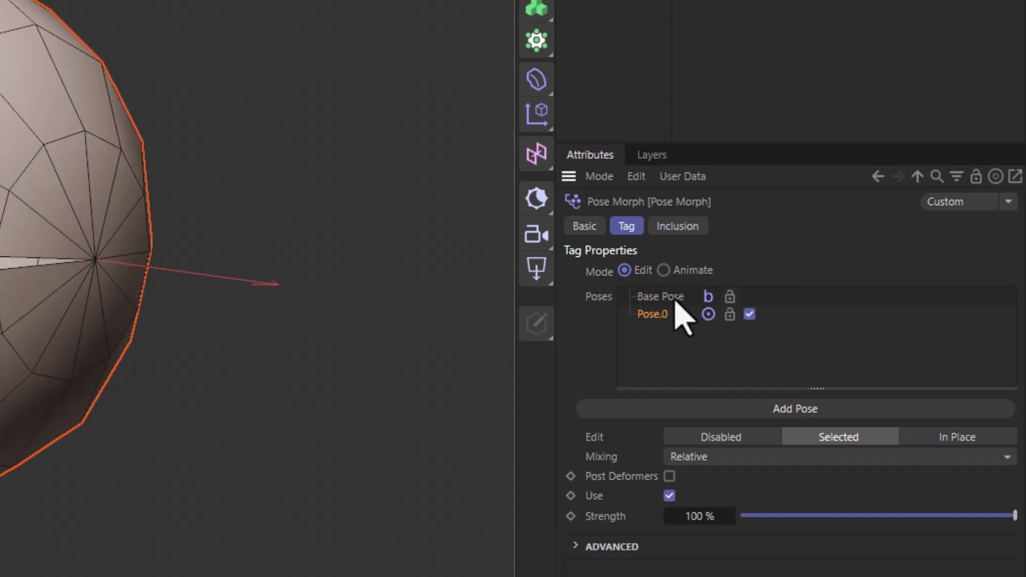
pyautogui.moveTo(664, 339)
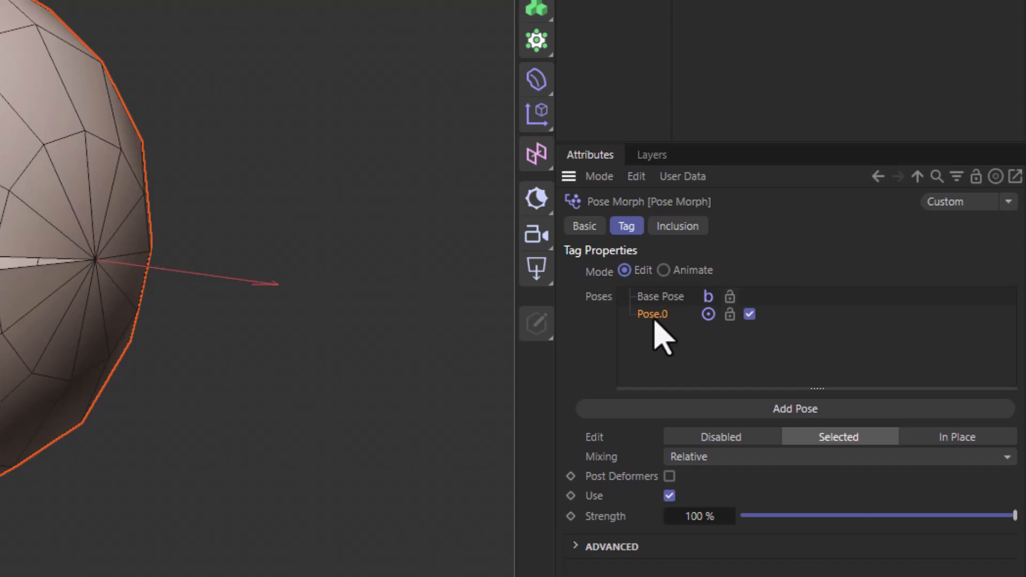
pyautogui.doubleClick(653, 314)
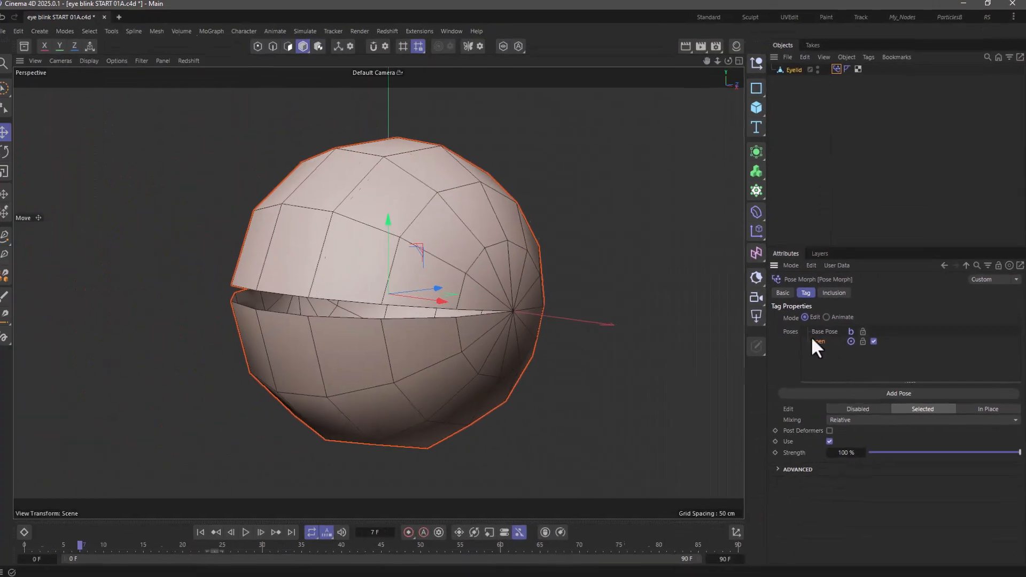
# Name the pose 'open', select the rim edge loop and ready the Rotate tool's pivot position.
pyautogui.click(278, 48)
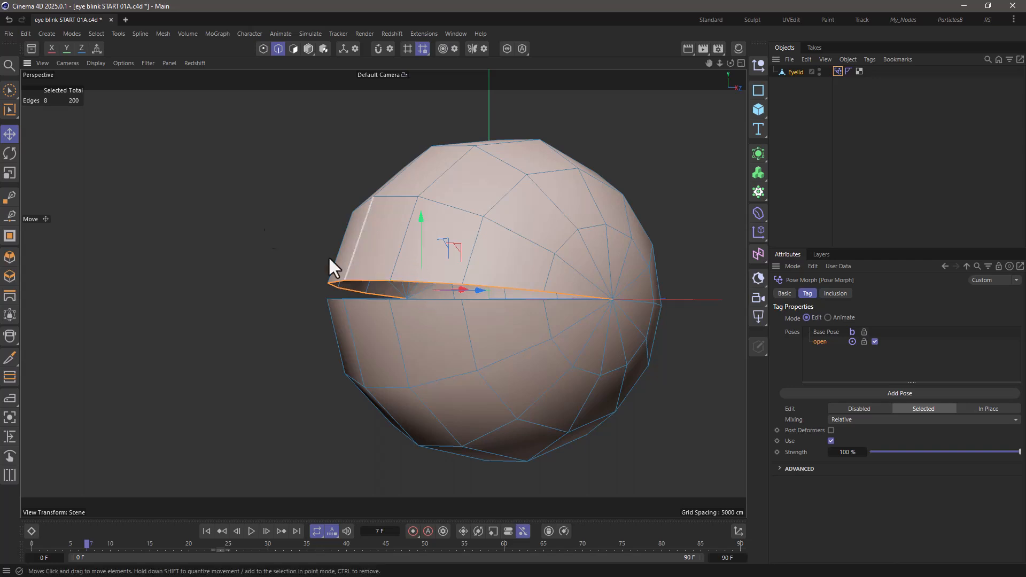
pyautogui.click(10, 133)
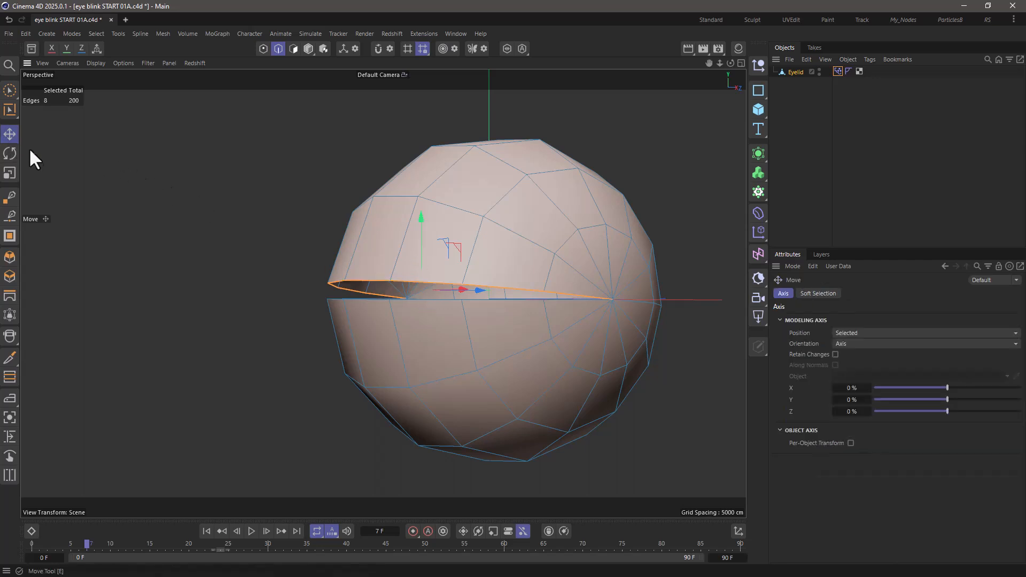
pyautogui.click(10, 153)
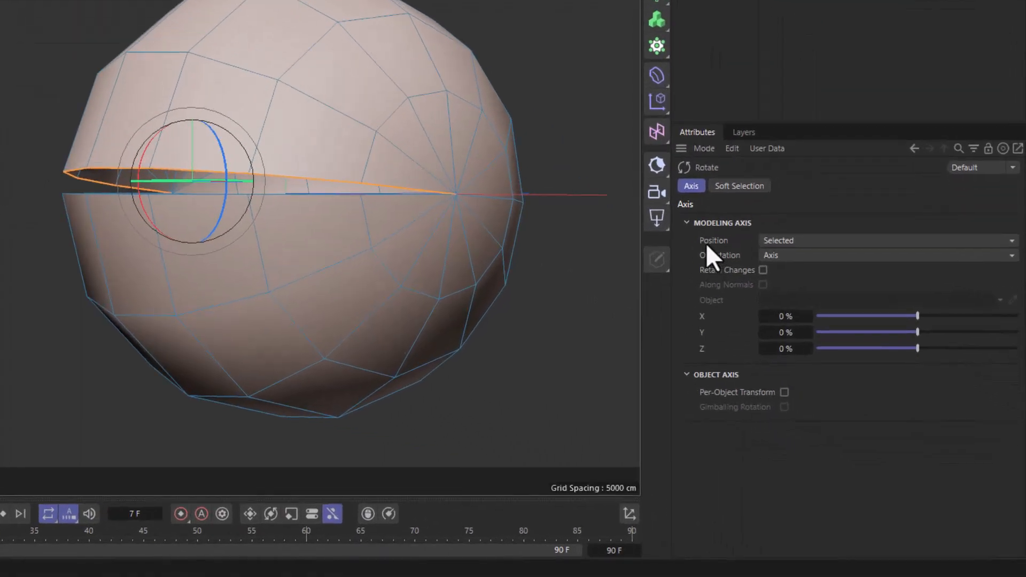
pyautogui.click(884, 241)
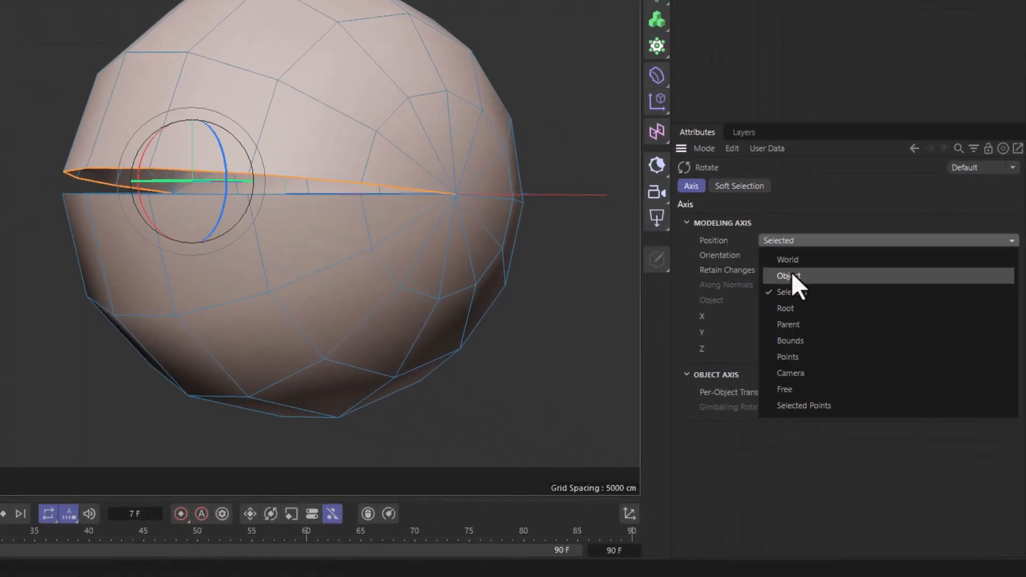
# With the pivot at the object's origin, rotate the upper and lower rim loops open.
pyautogui.click(788, 274)
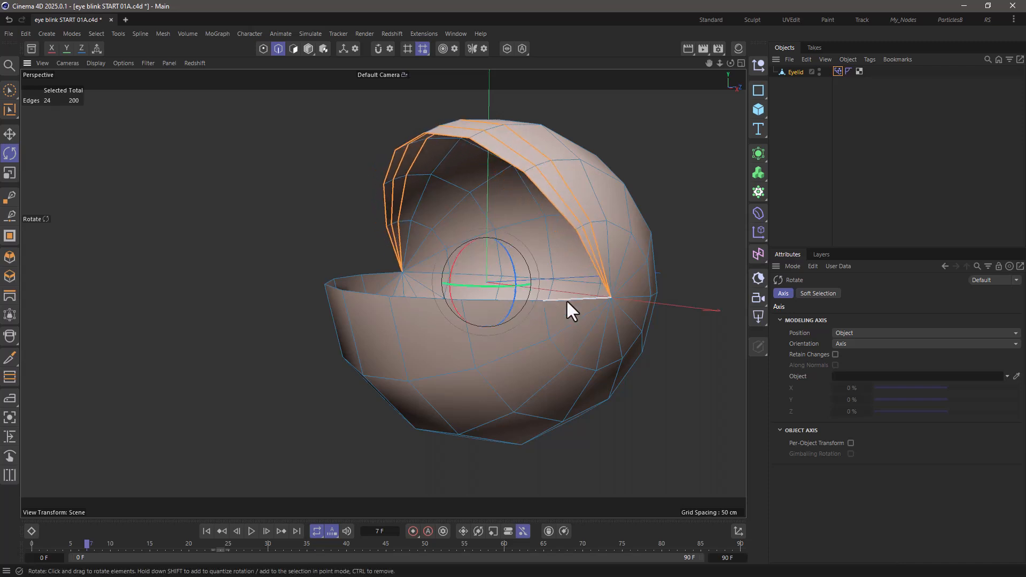
pyautogui.click(392, 284)
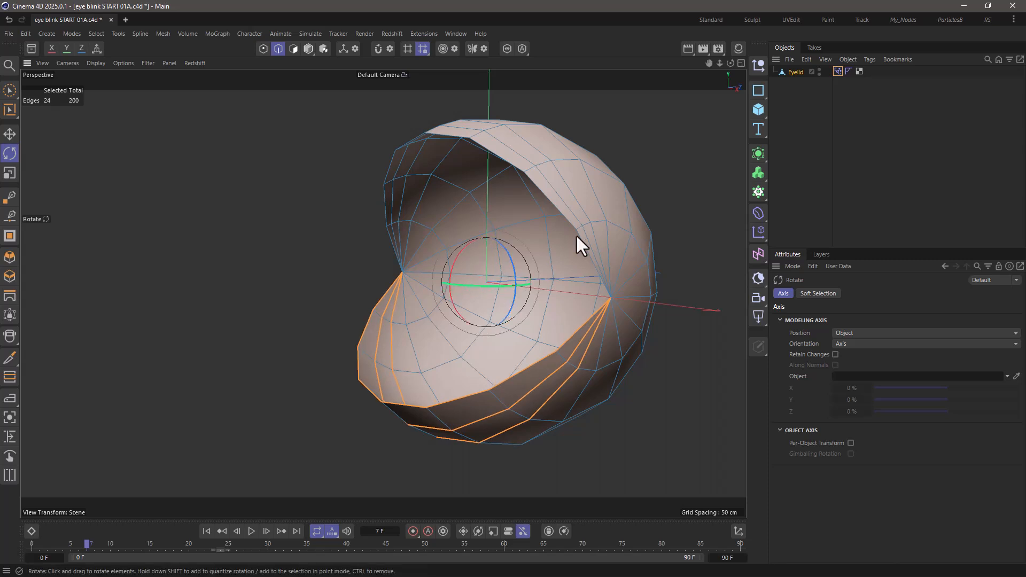
# Change the Pose Morph tag's Mixing from Relative to Rotational.
pyautogui.click(837, 72)
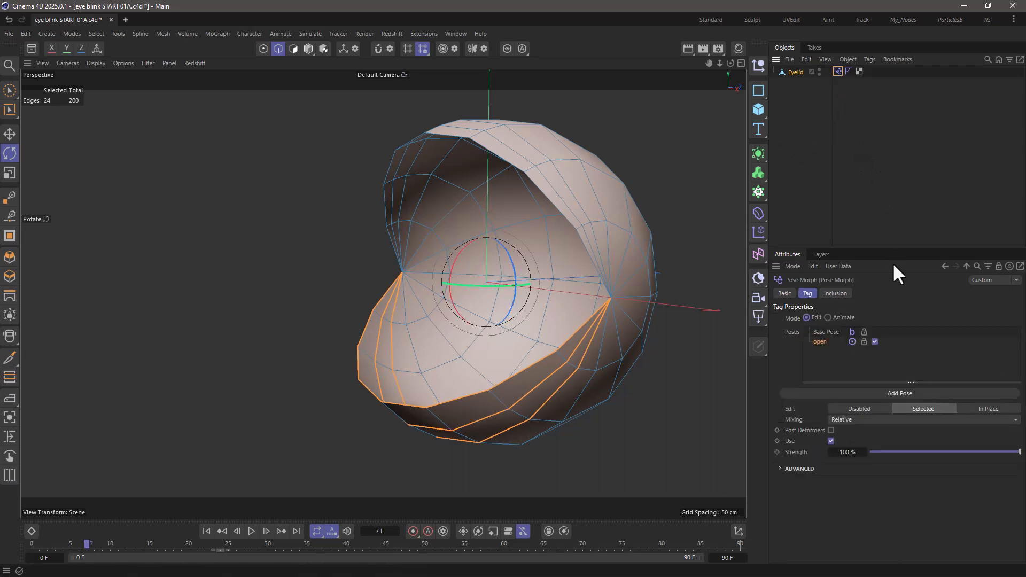
pyautogui.moveTo(317, 72)
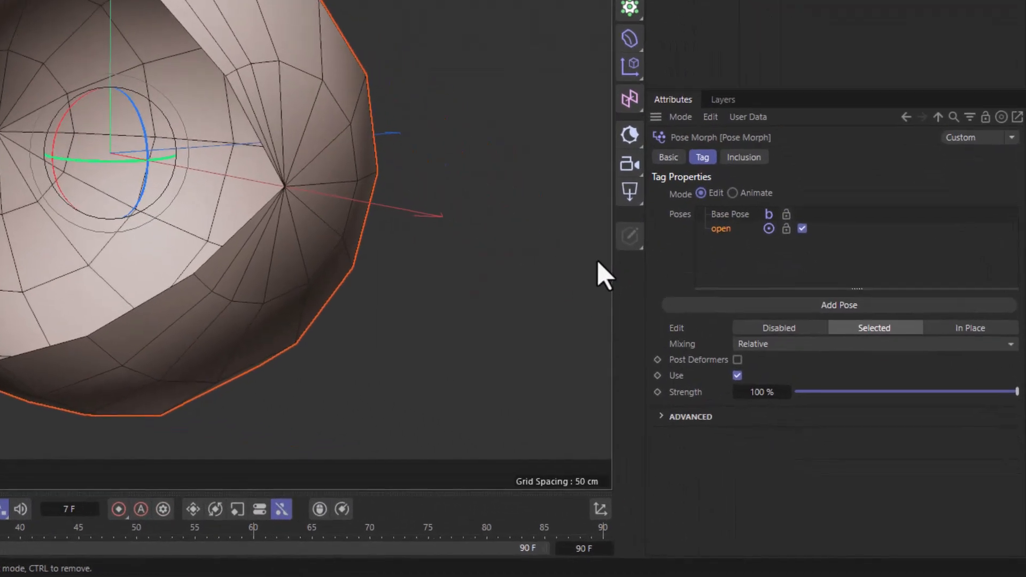
pyautogui.moveTo(864, 471)
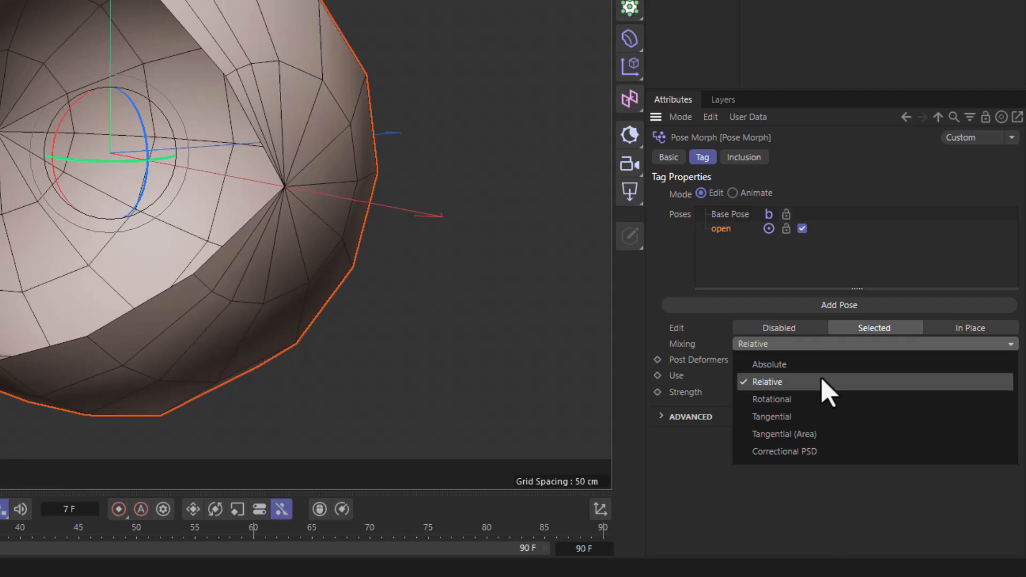
pyautogui.click(771, 399)
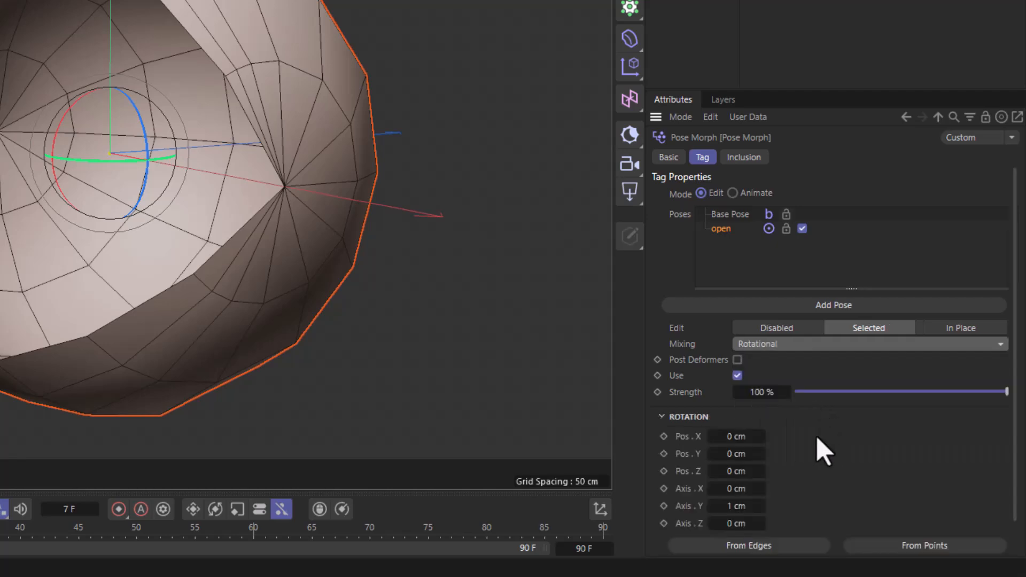
pyautogui.moveTo(820, 441)
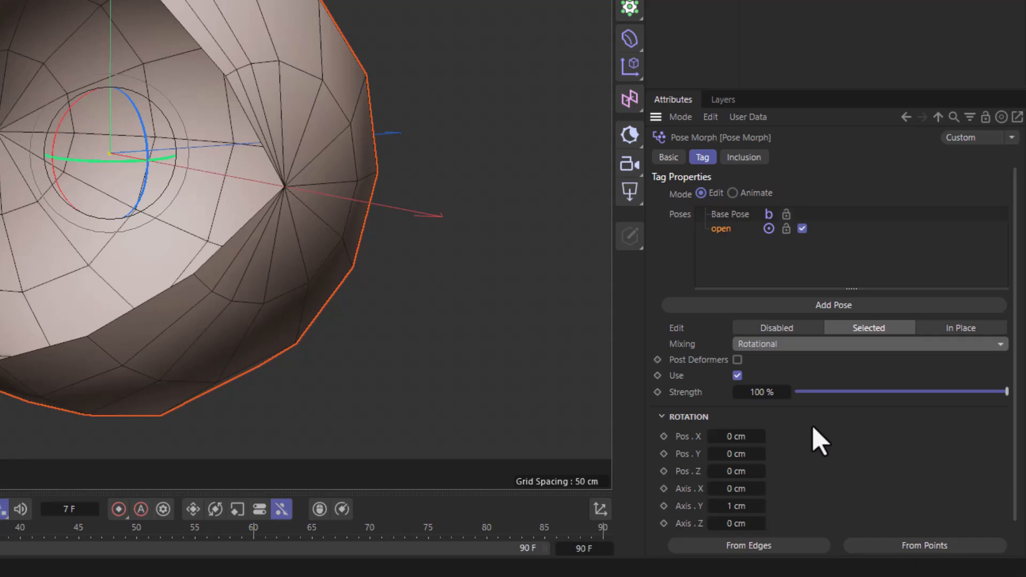
pyautogui.moveTo(106, 157)
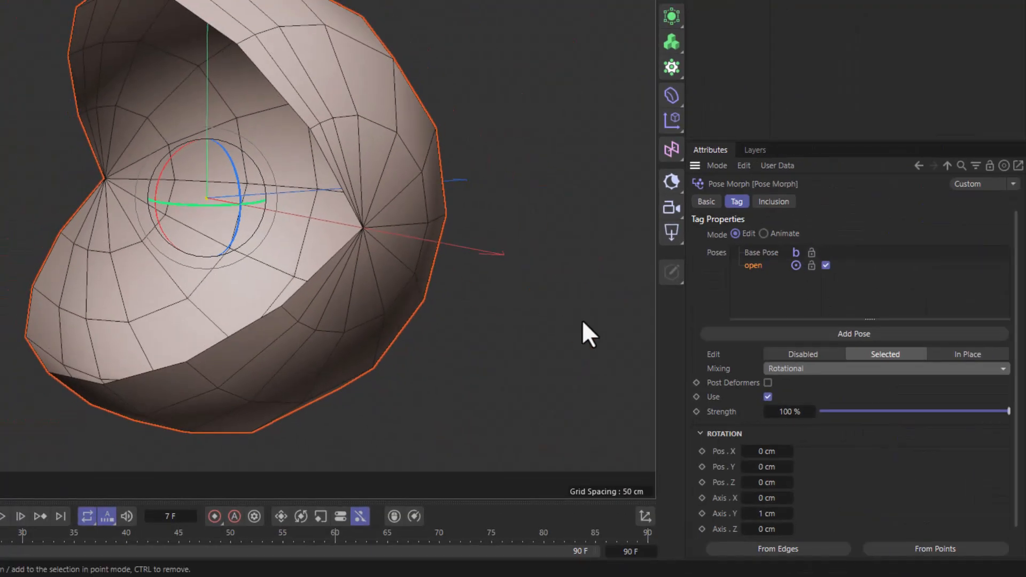
pyautogui.moveTo(818, 549)
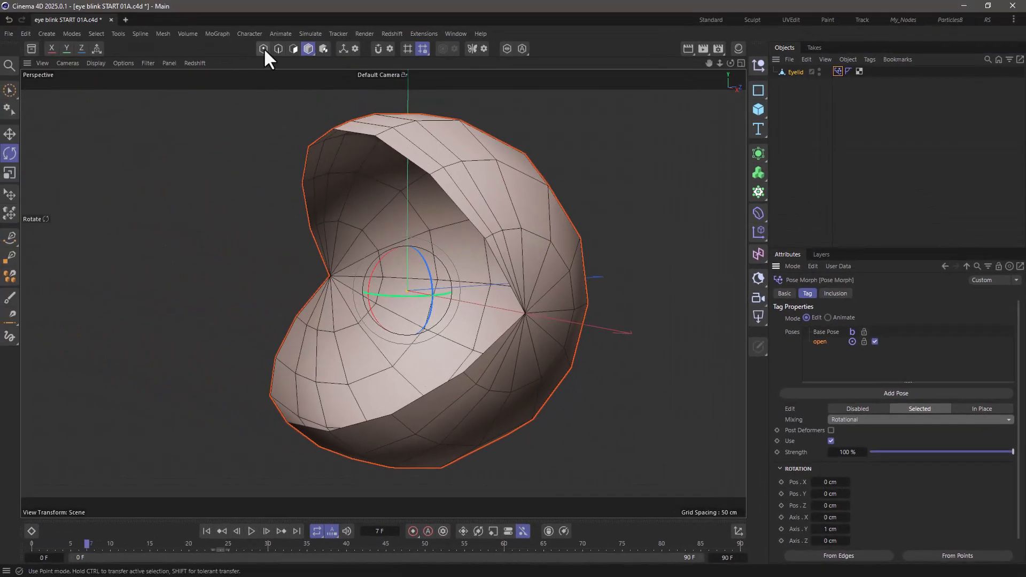
# In Points mode, select the corner vertex of the eye opening for the rotation axis.
pyautogui.click(263, 48)
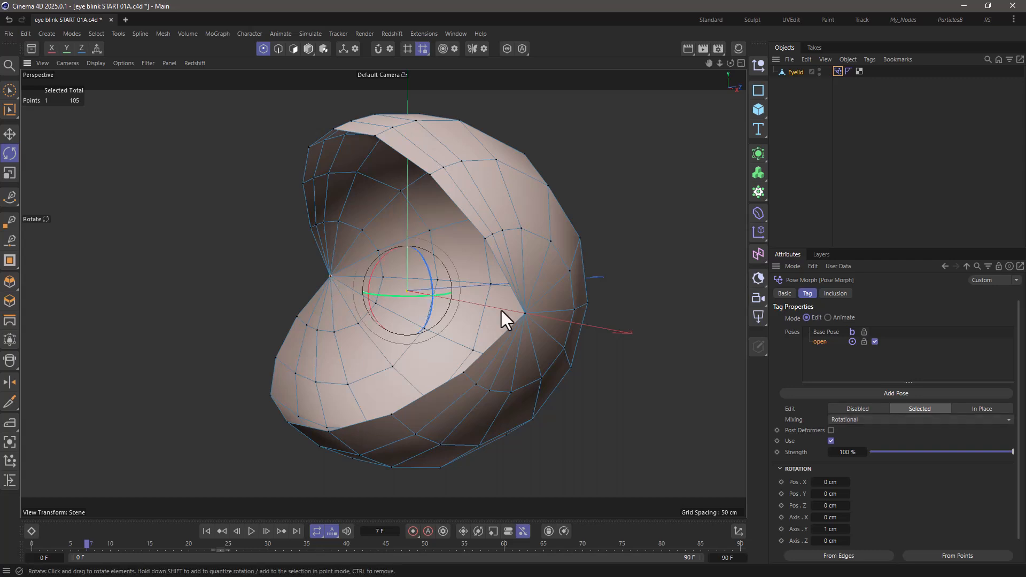